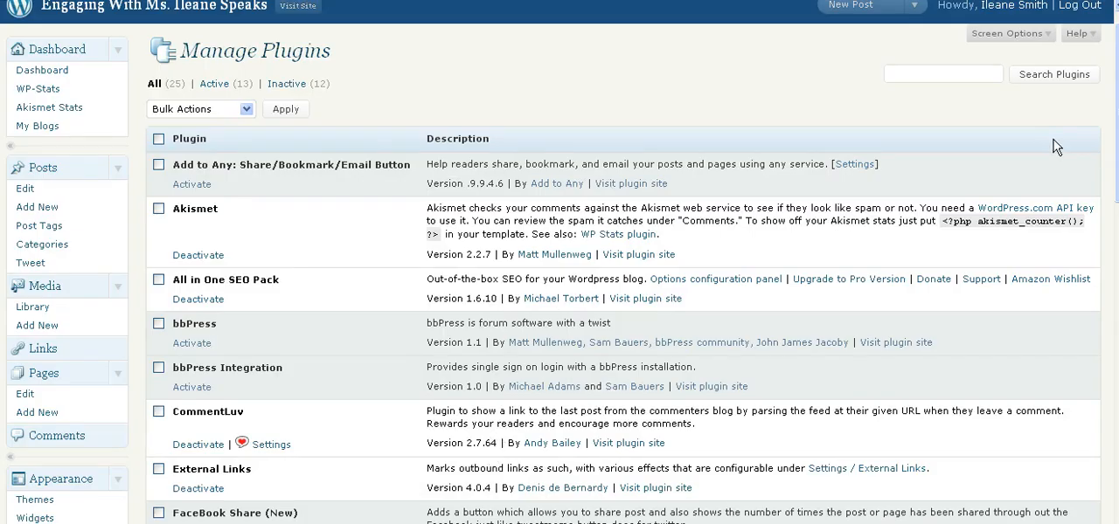
Step: Scroll the Installed Plugins list down to the SexyBookmarks entry
scroll("down", 3)
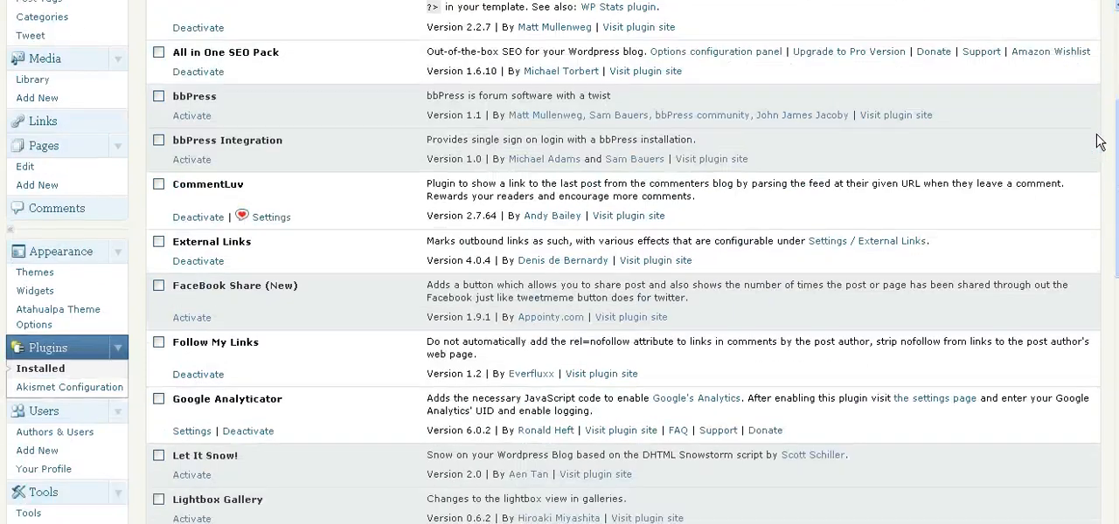
scroll("down", 3)
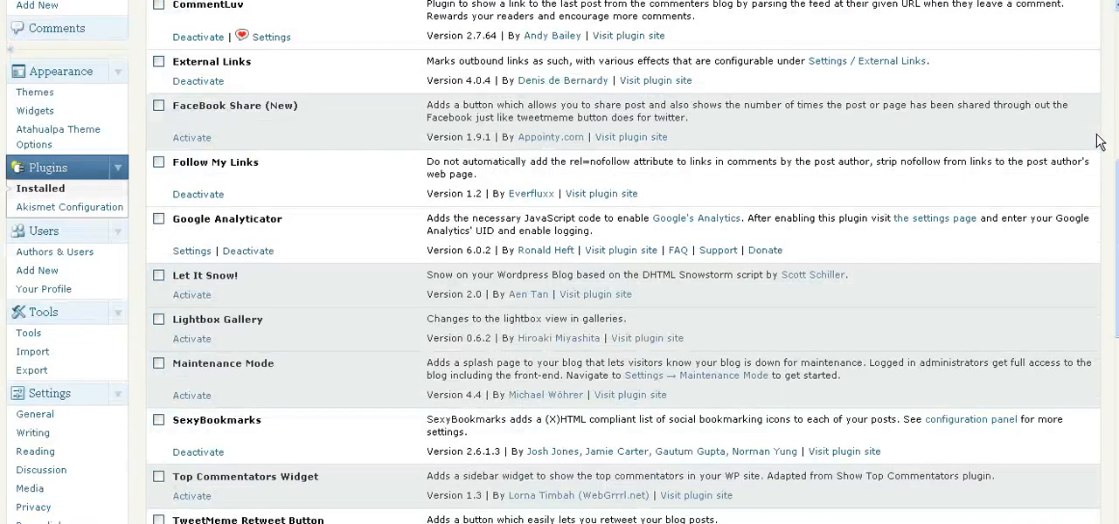
scroll("down", 3)
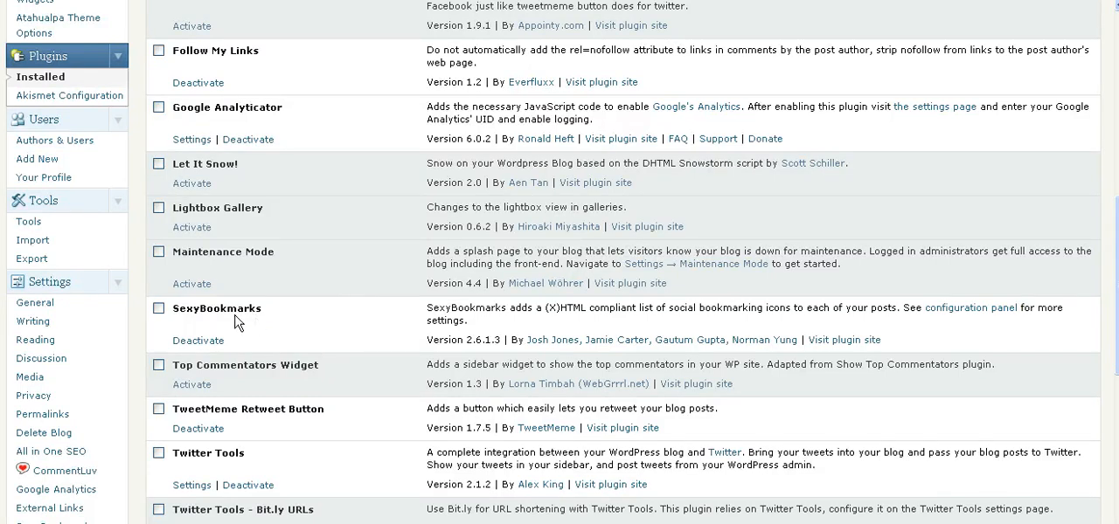
mouse_move(198, 339)
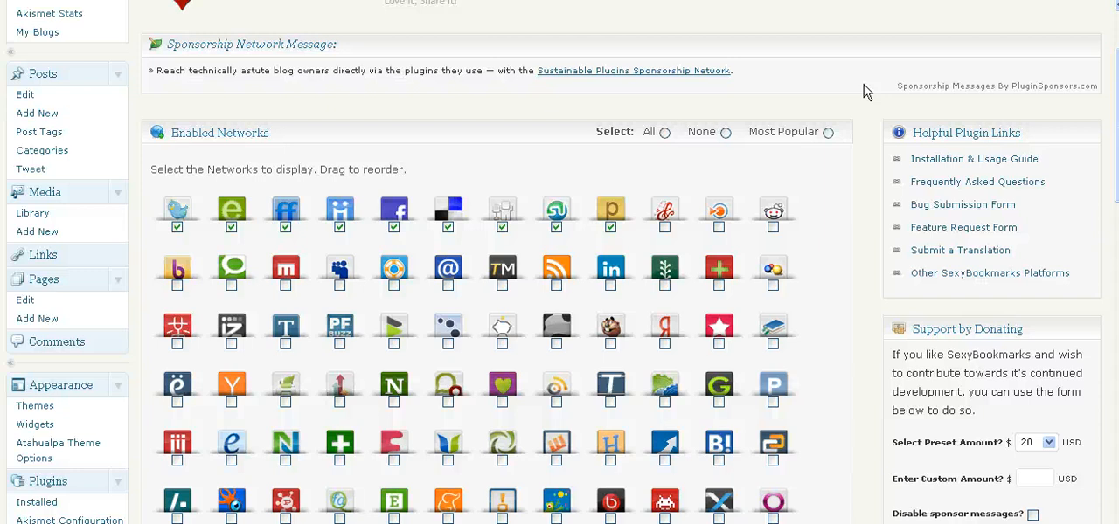
mouse_move(440, 211)
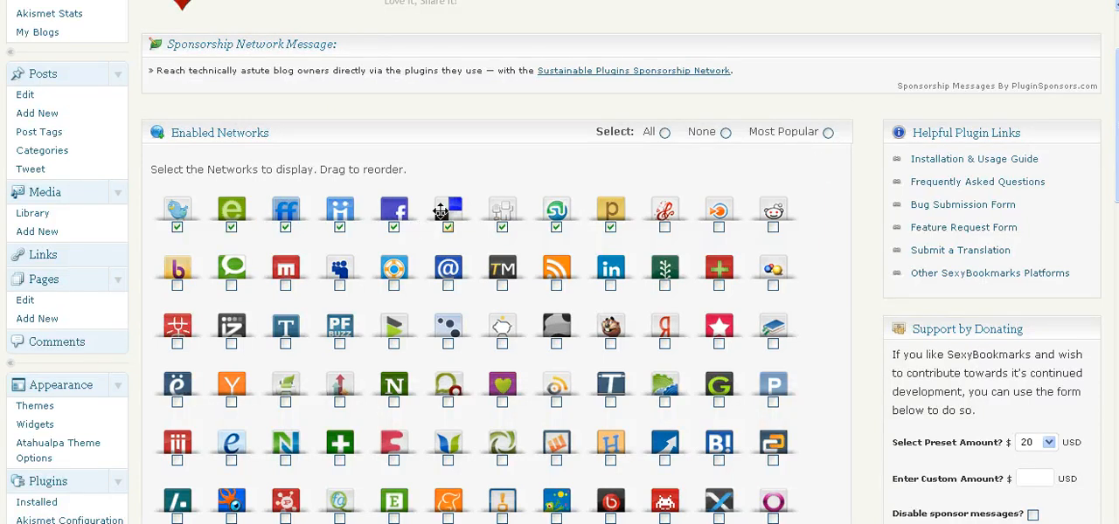
scroll("down", 3)
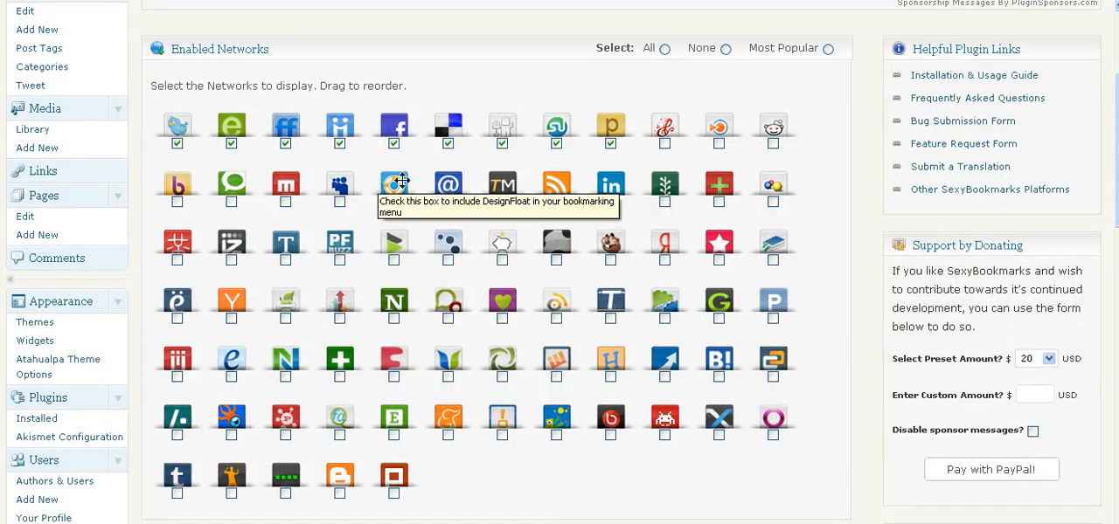
mouse_move(528, 189)
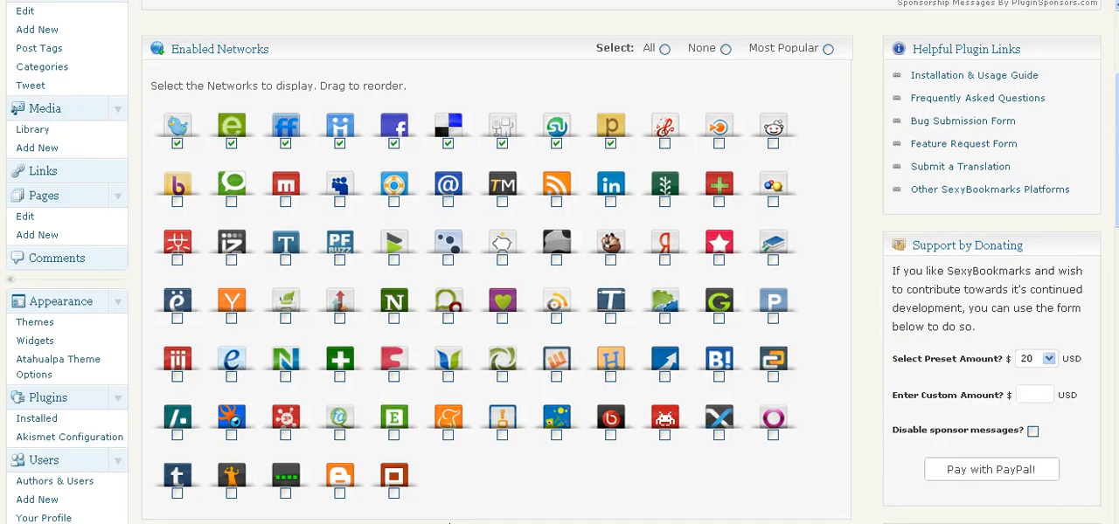
scroll("down", 3)
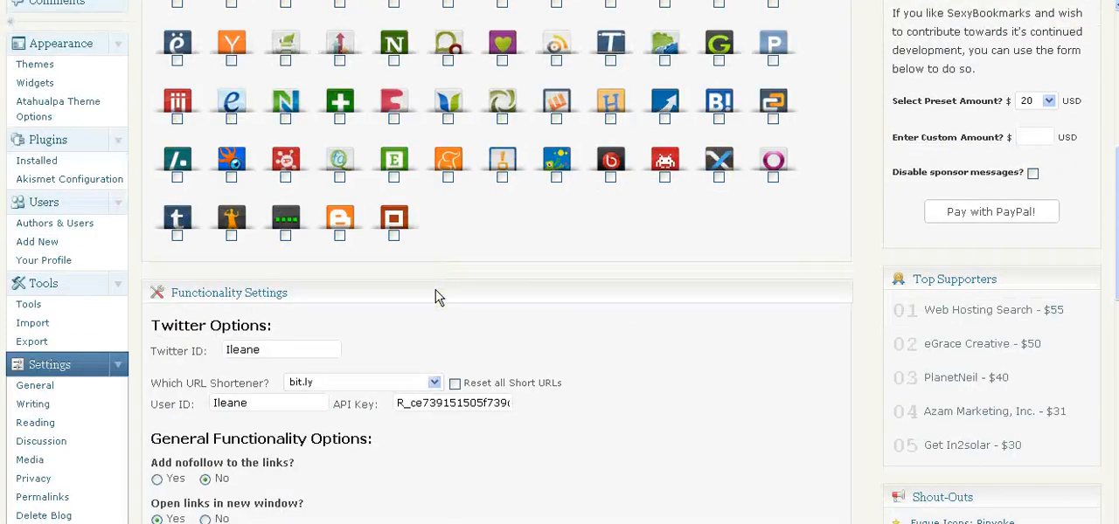
scroll("down", 3)
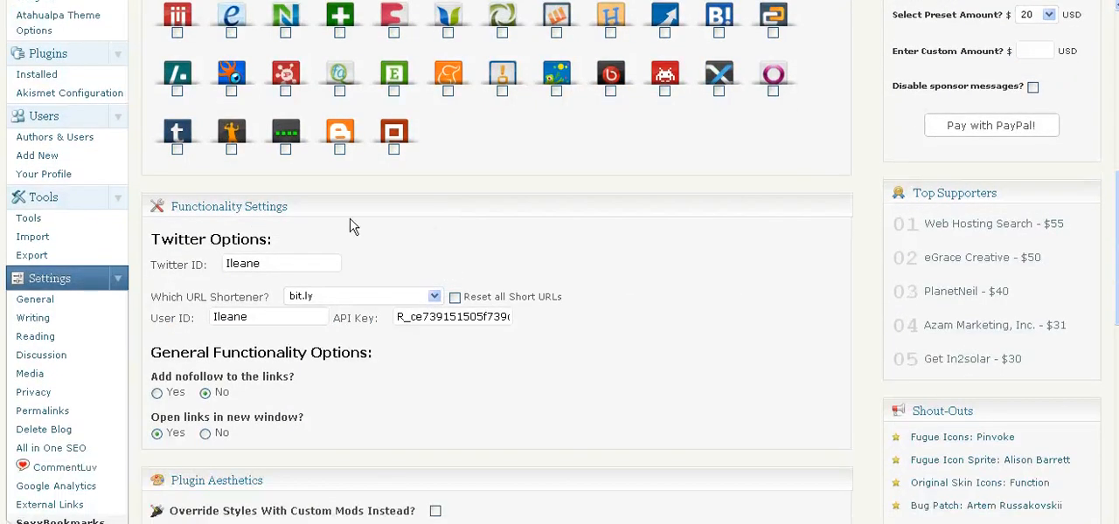
mouse_move(472, 216)
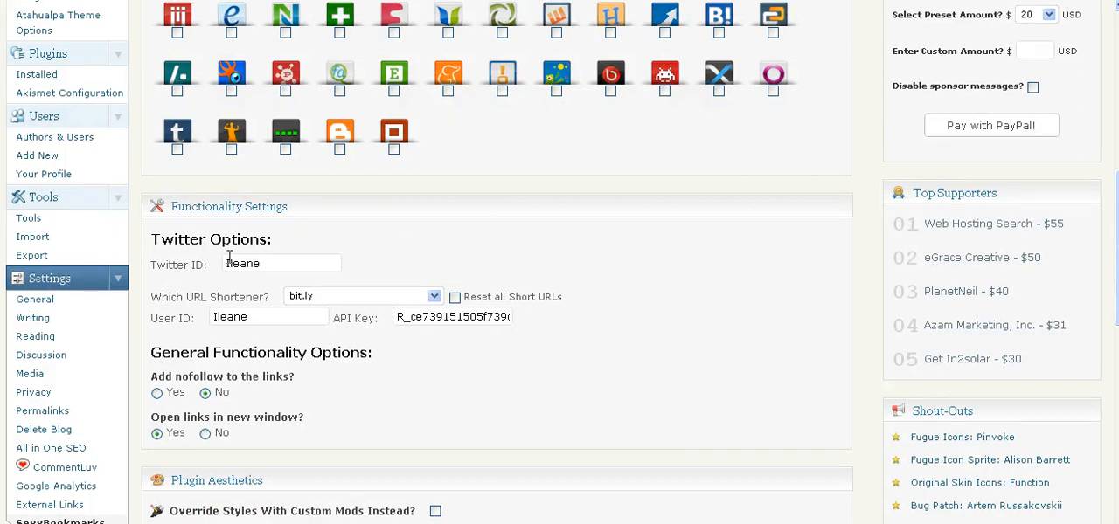
scroll("down", 3)
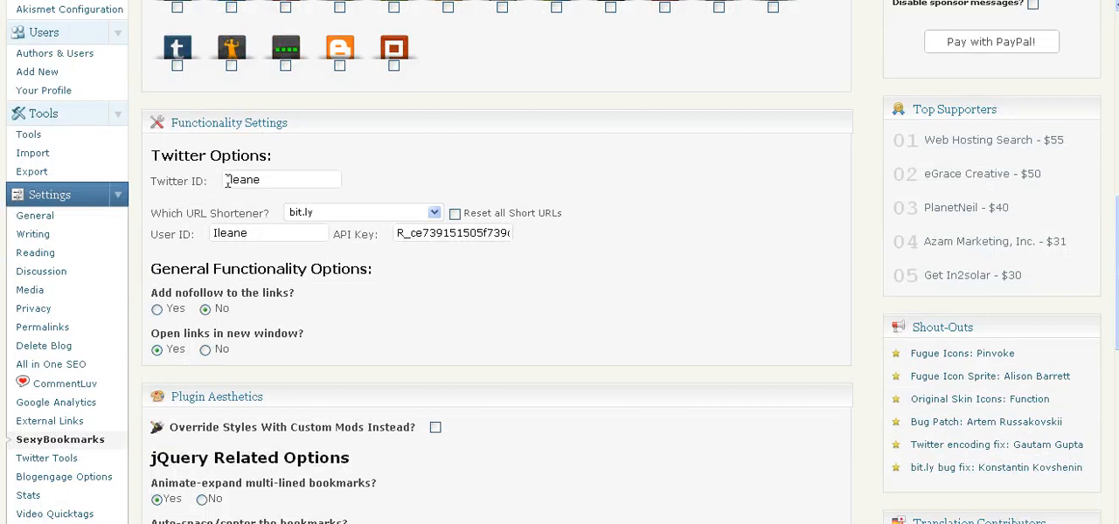
scroll("down", 3)
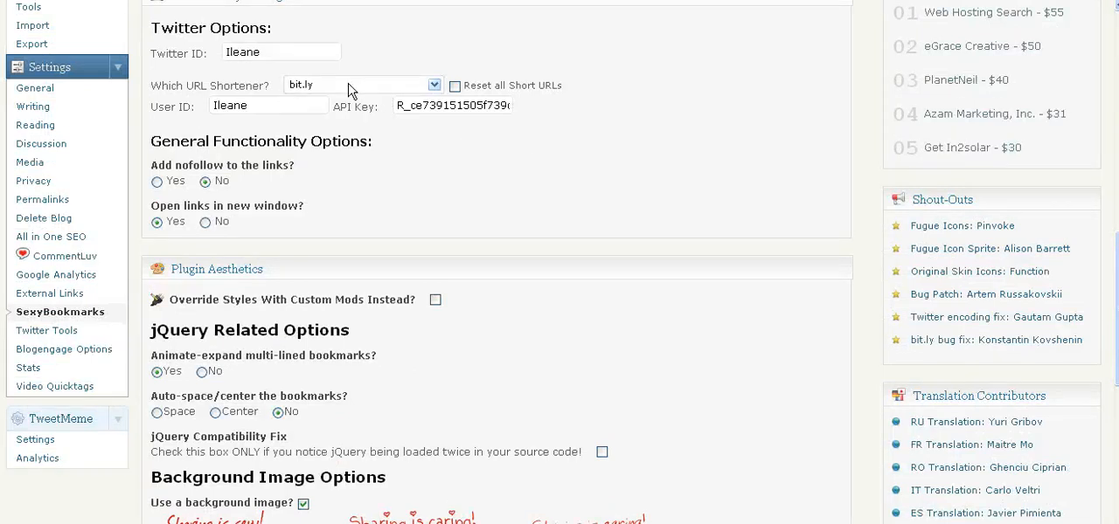
scroll("down", 3)
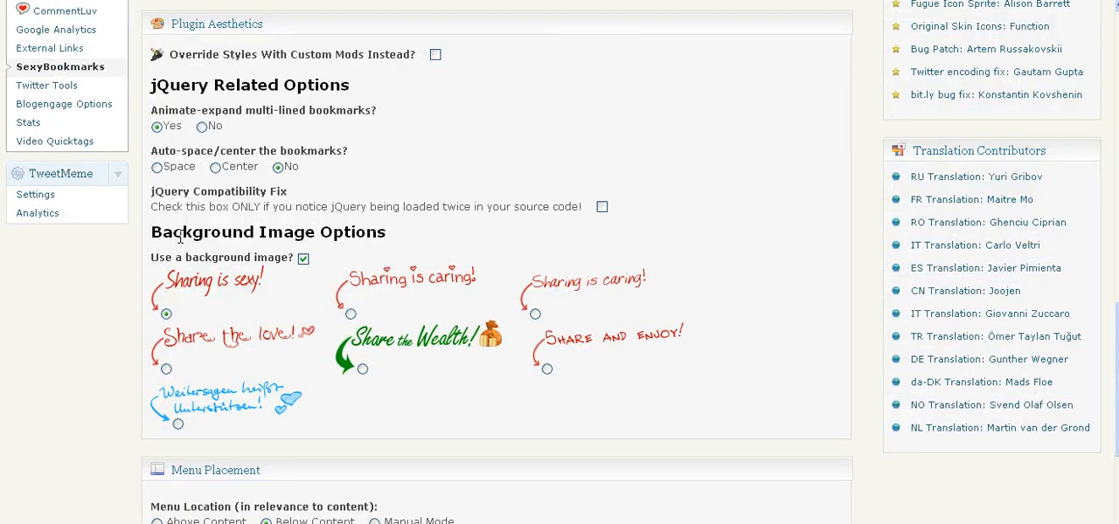
mouse_move(636, 250)
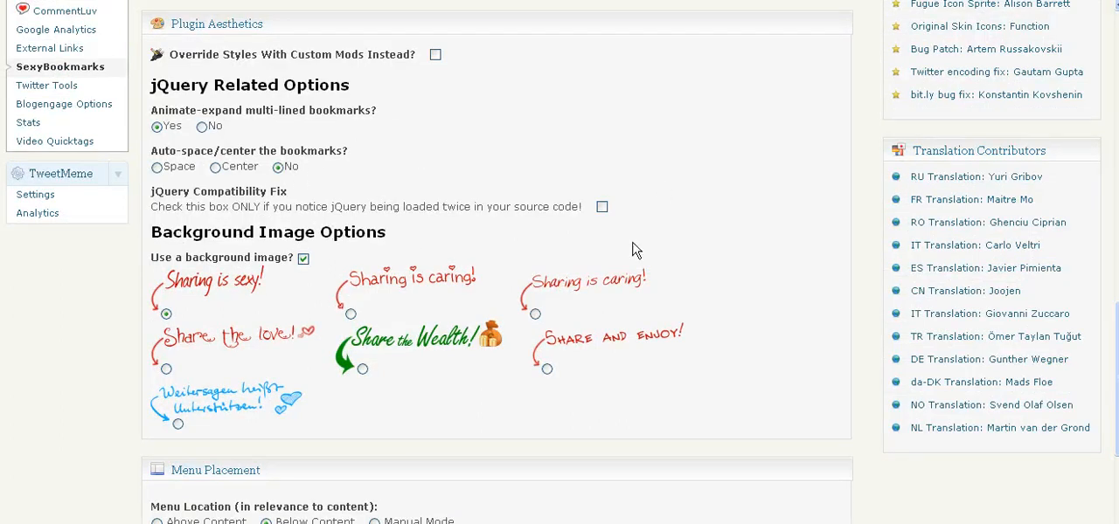
scroll("down", 3)
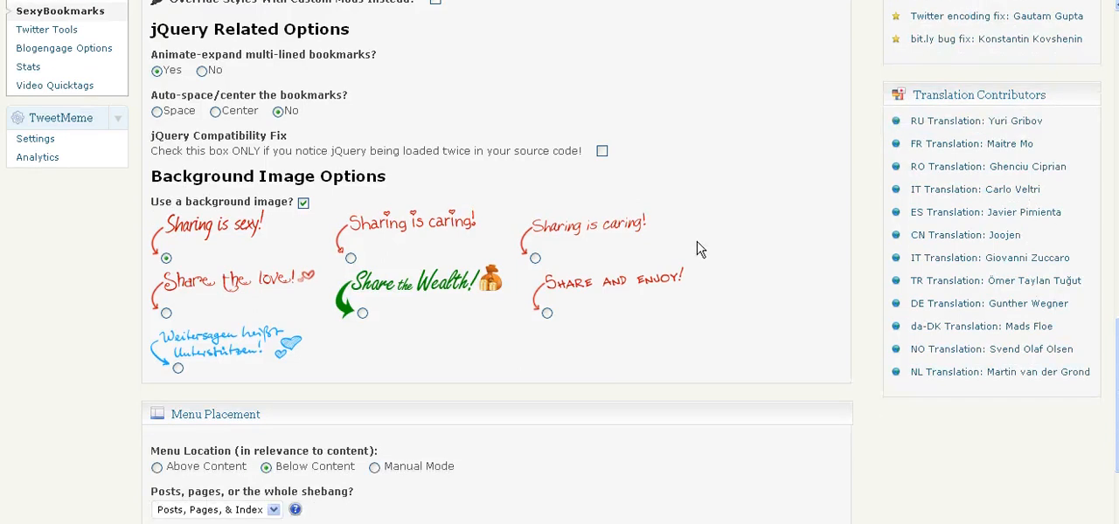
scroll("down", 3)
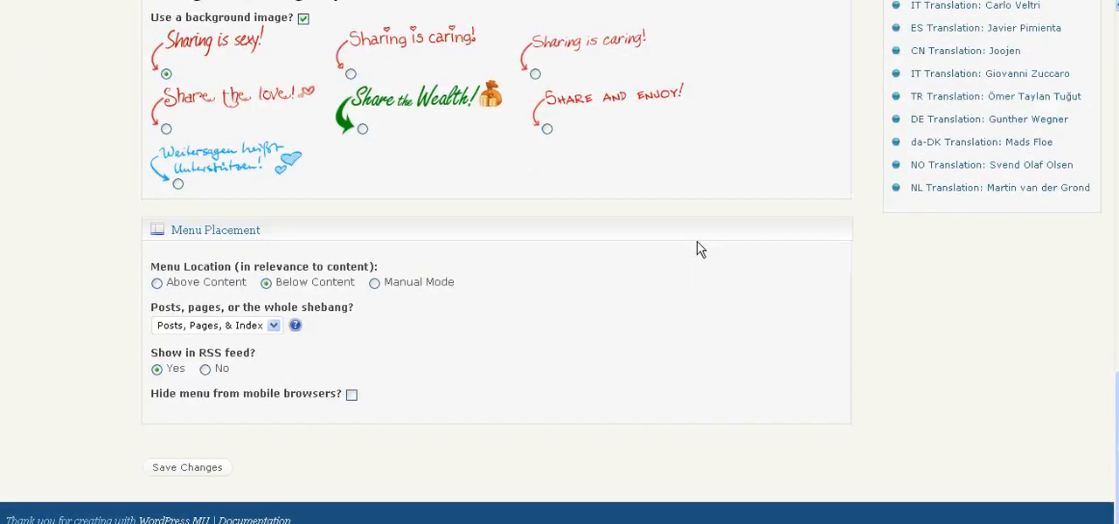
mouse_move(293, 306)
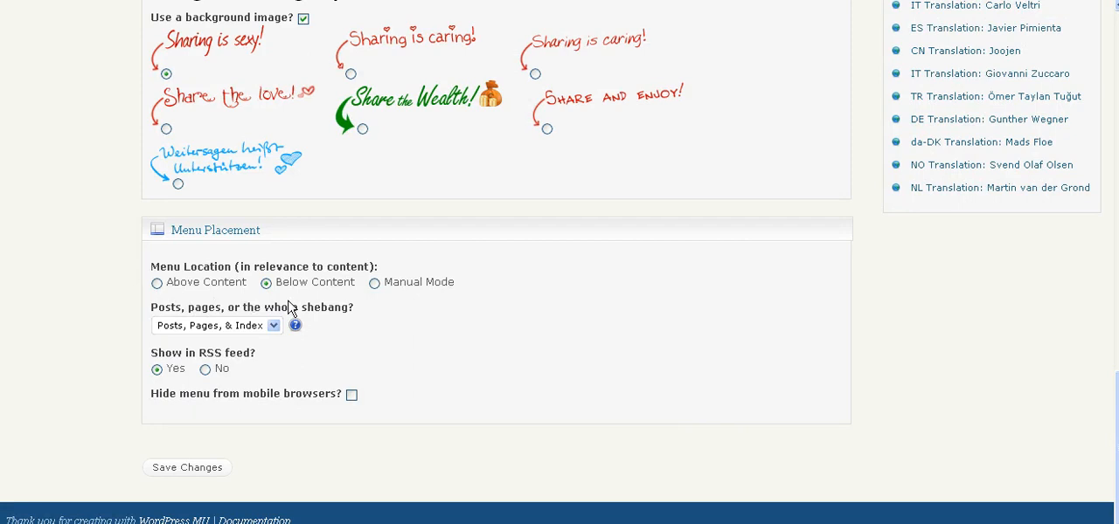
mouse_move(206, 305)
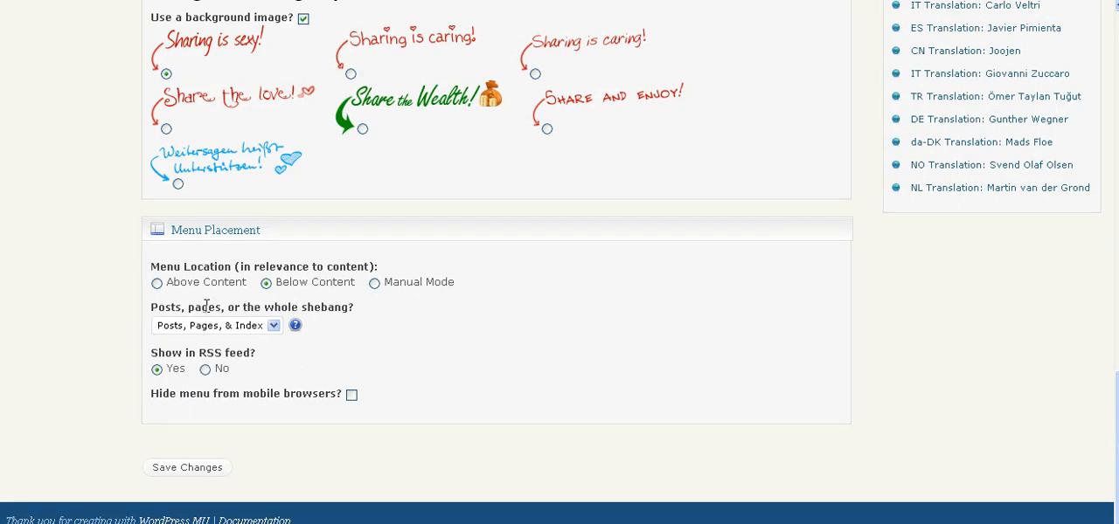
mouse_move(162, 331)
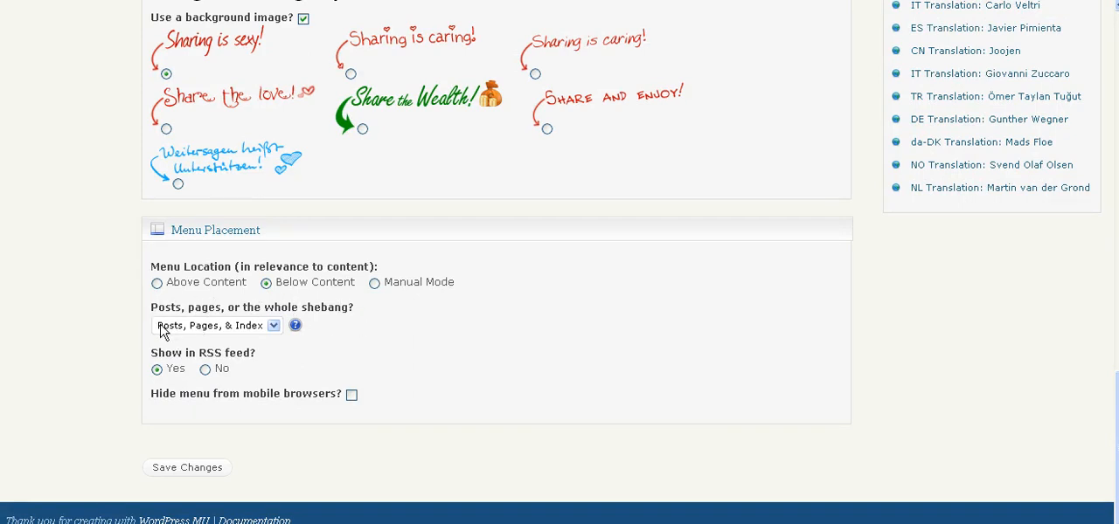
mouse_move(211, 335)
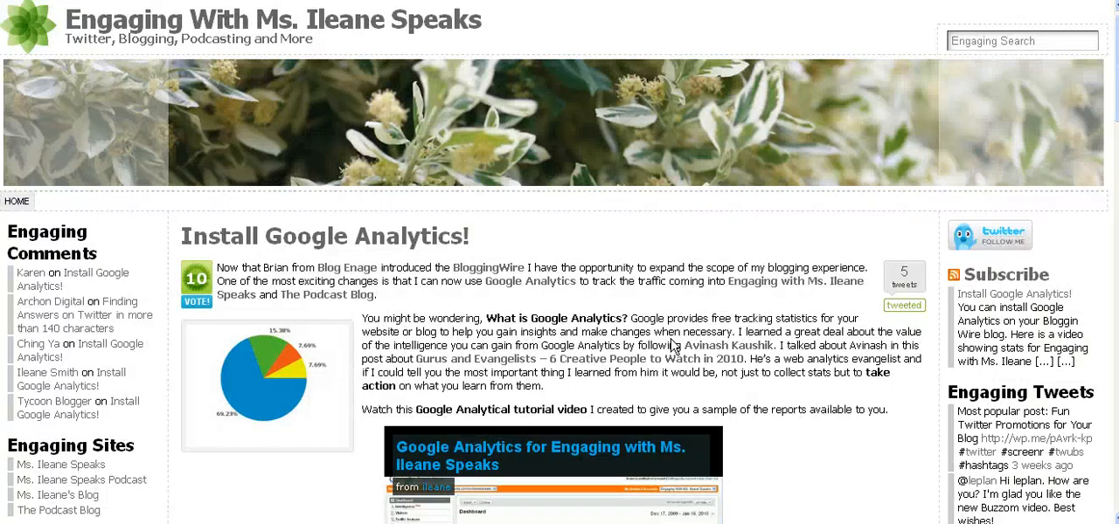
Step: View the SexyBookmarks sharing bar beneath the post, then bring up the My Blogs admin shortcuts
scroll("down", 3)
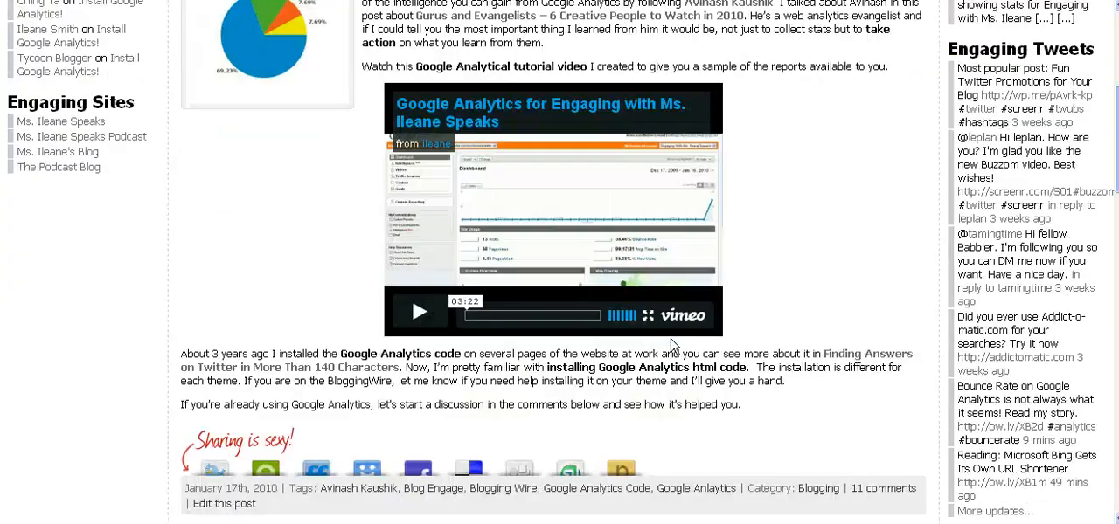
scroll("down", 3)
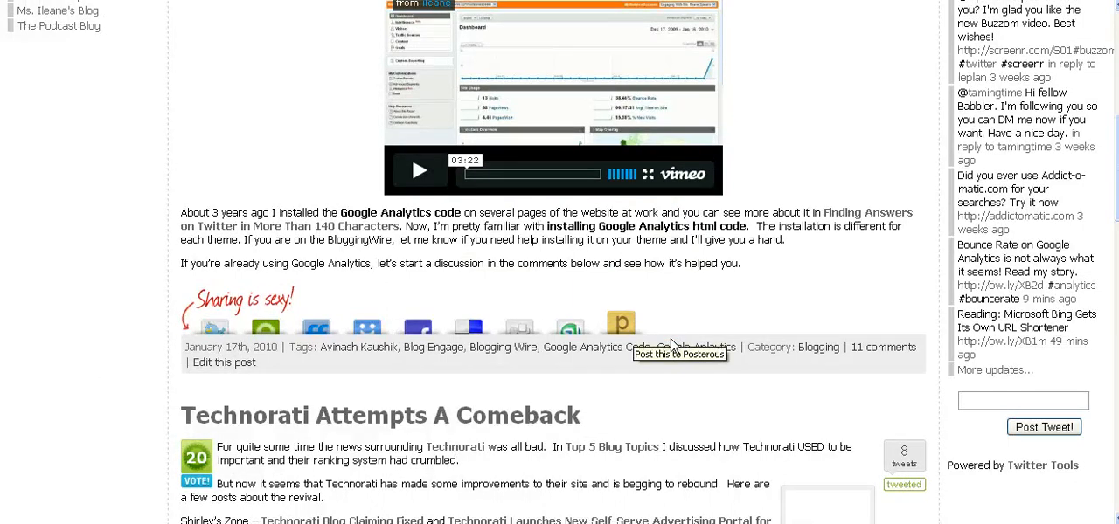
mouse_move(420, 329)
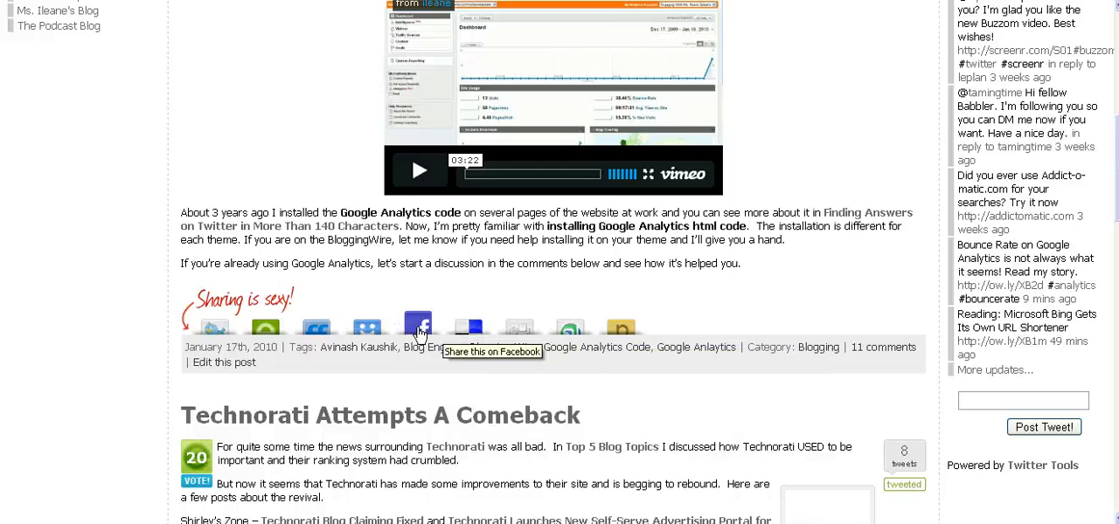
mouse_move(266, 331)
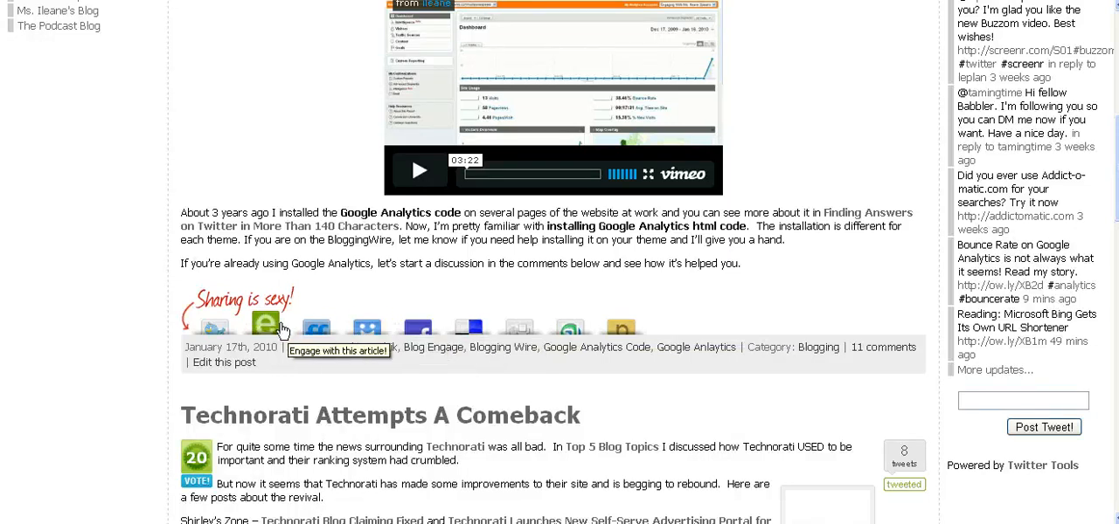
mouse_move(265, 329)
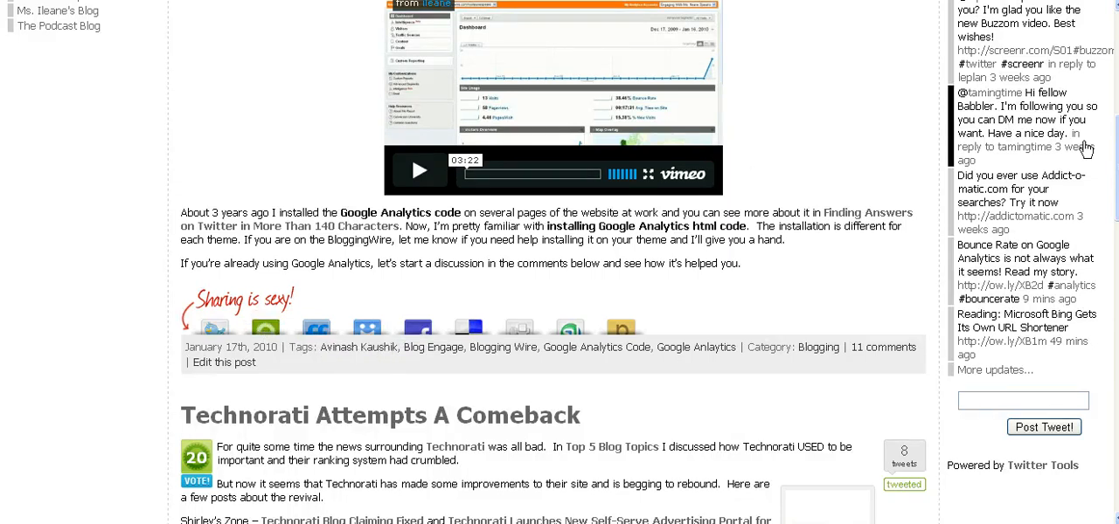
scroll("up", 3)
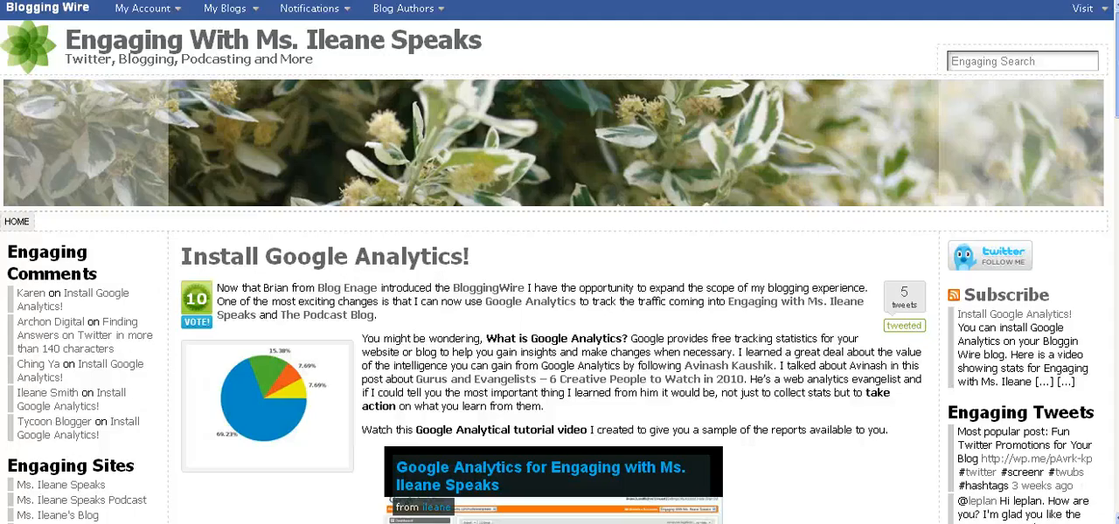
left_click(226, 7)
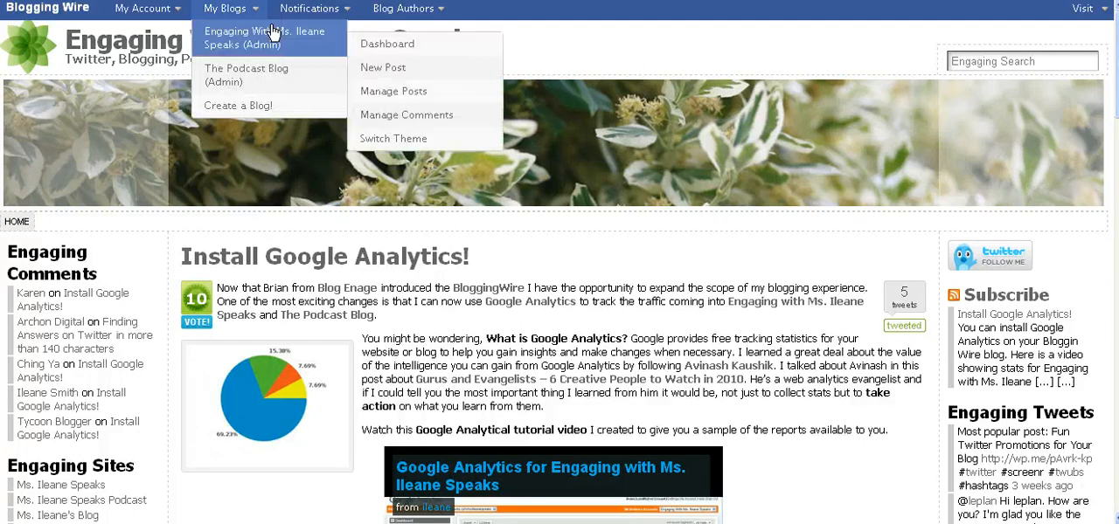